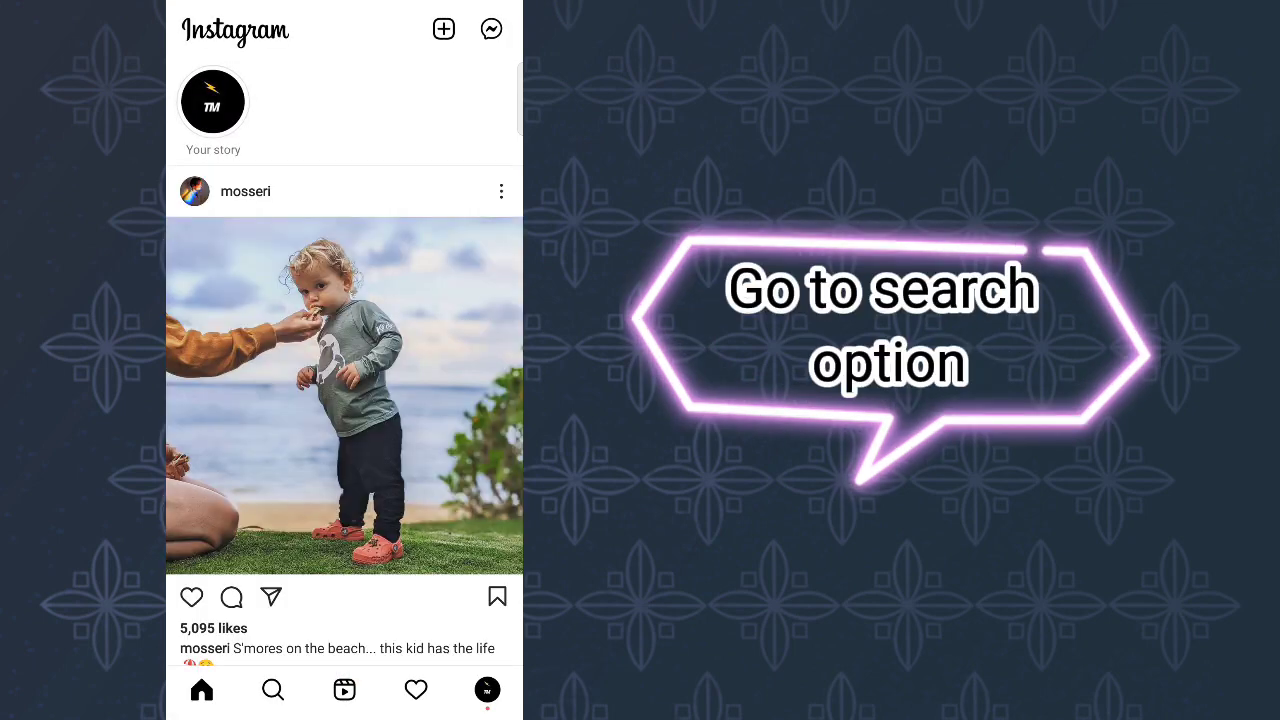
Search for the techmuster_ account and open its profile
{"action": "left_click", "coordinate": [272, 689]}
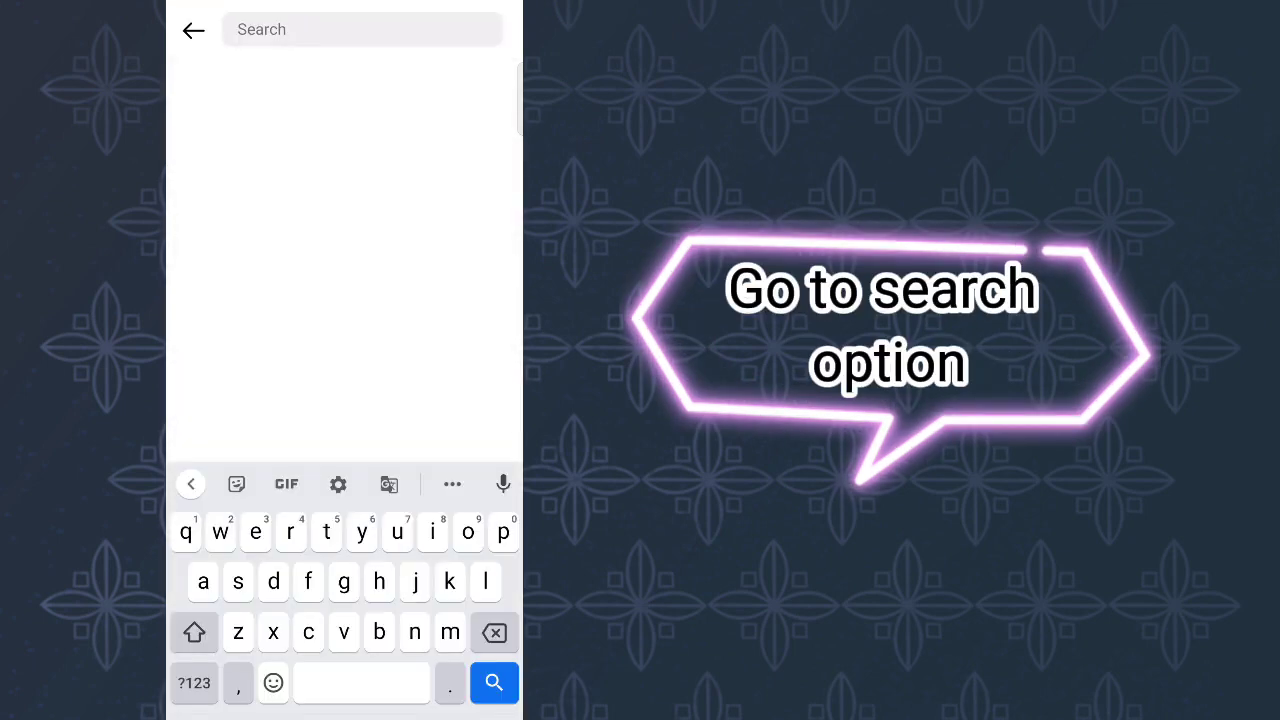
{"action": "type", "text": "techmuster_"}
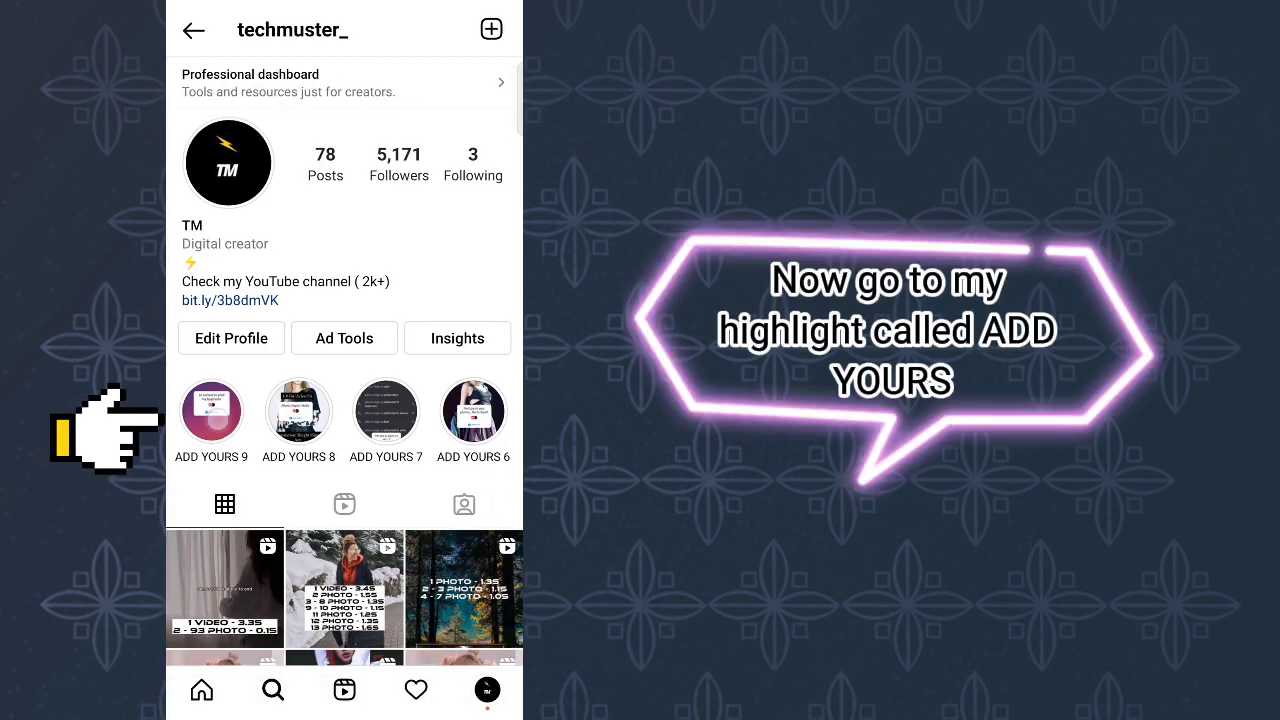
Open the ADD YOURS 9 highlight on the techmuster_ profile
{"action": "left_click", "coordinate": [211, 410]}
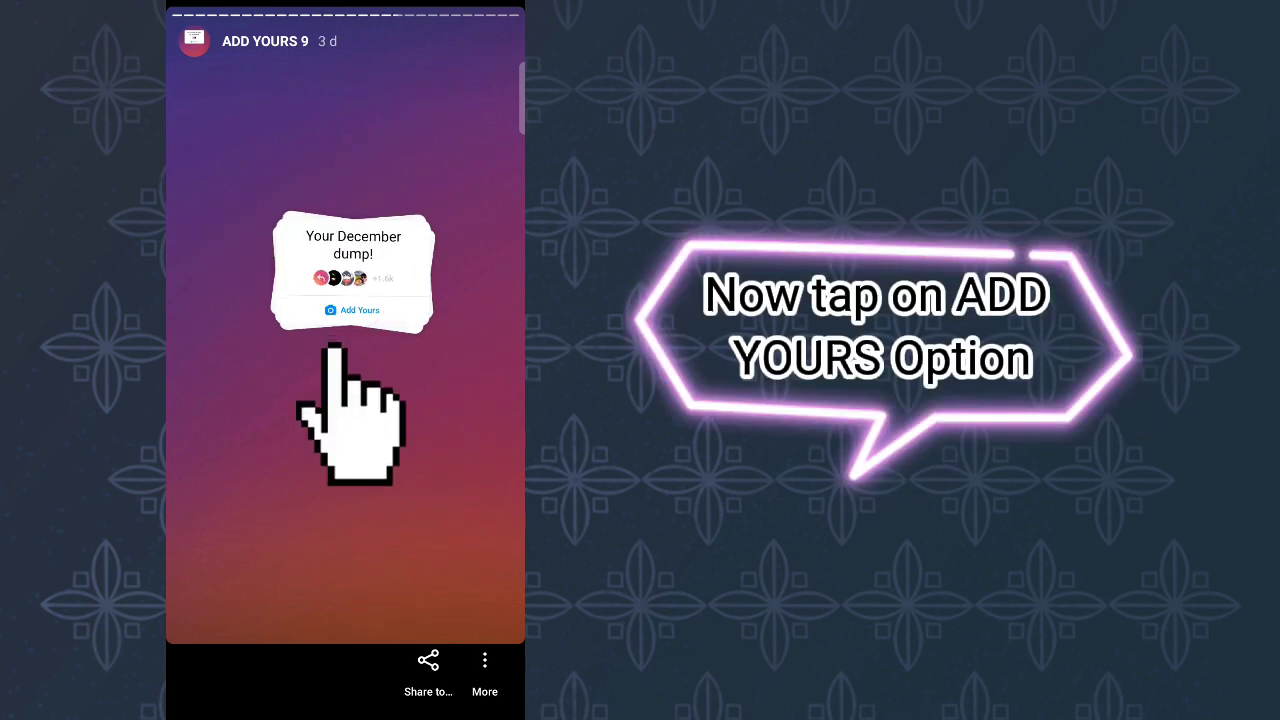
Join the 'Your December dump!' Add Yours prompt with a four-photo beach grid
{"action": "left_click", "coordinate": [352, 310]}
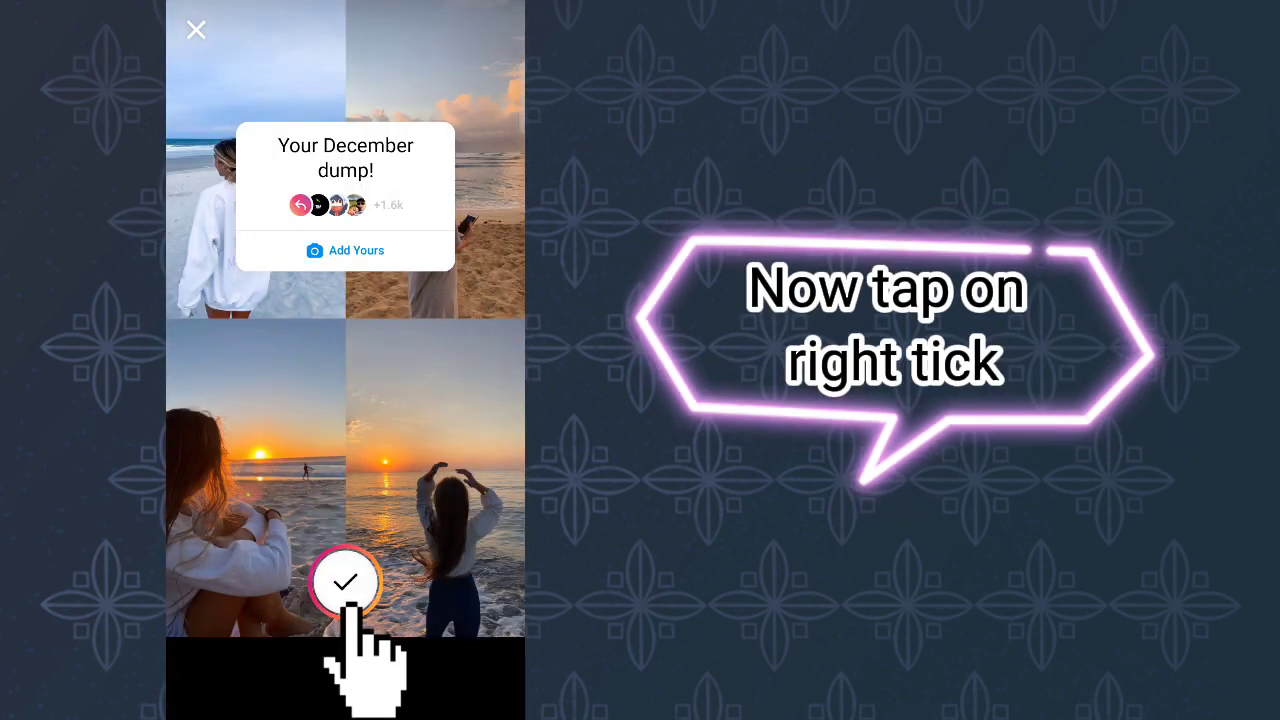
Confirm the four-photo layout and move the December dump sticker to the centre
{"action": "left_click", "coordinate": [344, 582]}
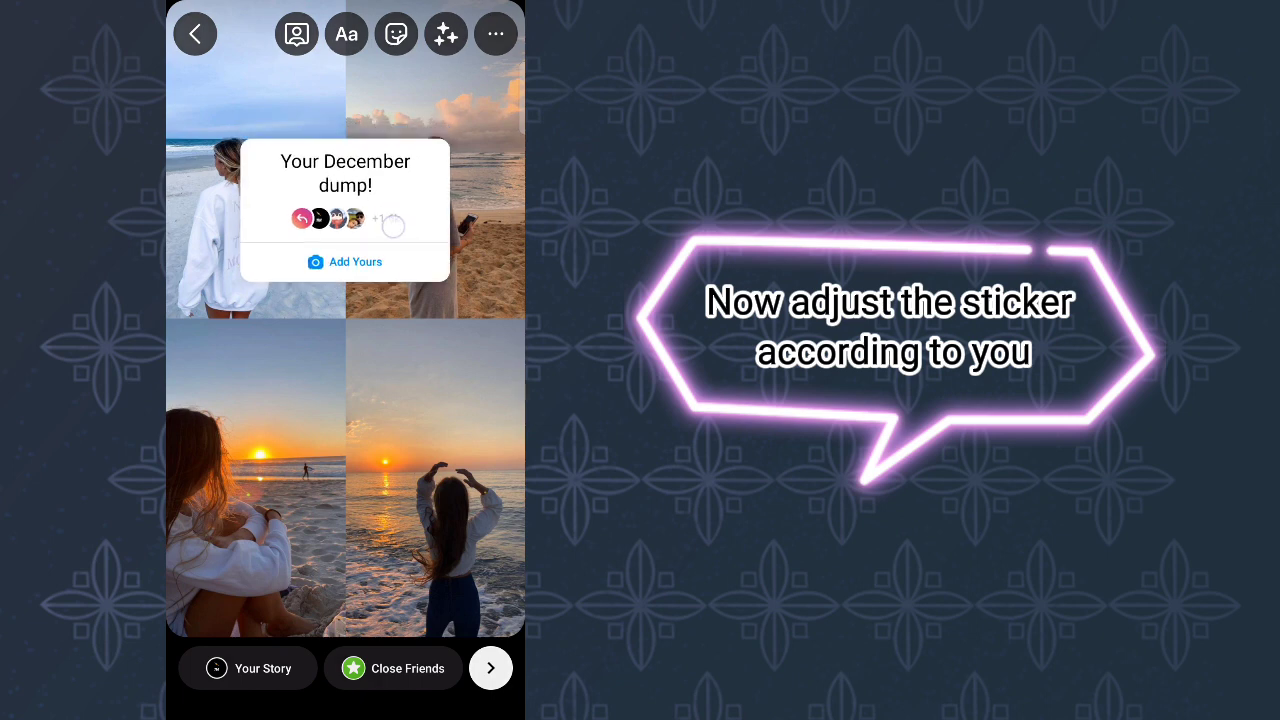
{"action": "left_click_drag", "start_coordinate": [345, 210], "coordinate": [345, 310]}
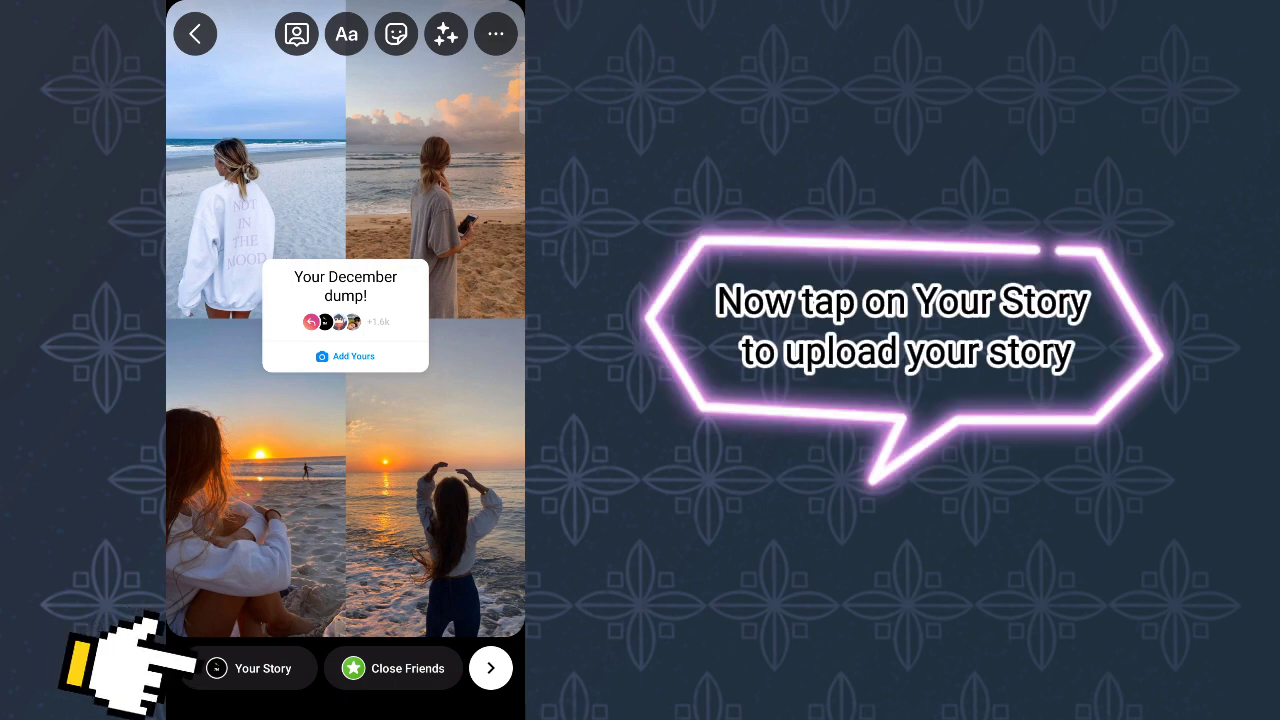
Share the collage to Your Story, then open the ADD YOURS 7 highlight
{"action": "left_click", "coordinate": [249, 668]}
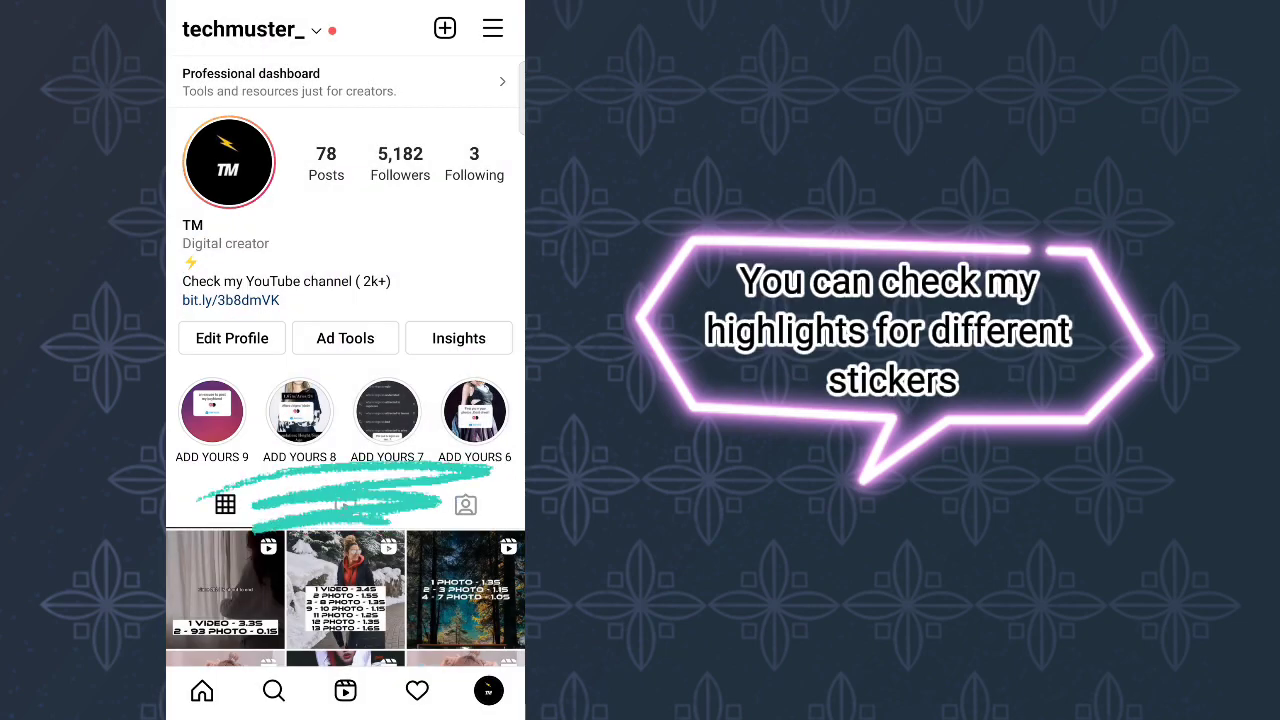
{"action": "left_click", "coordinate": [386, 411]}
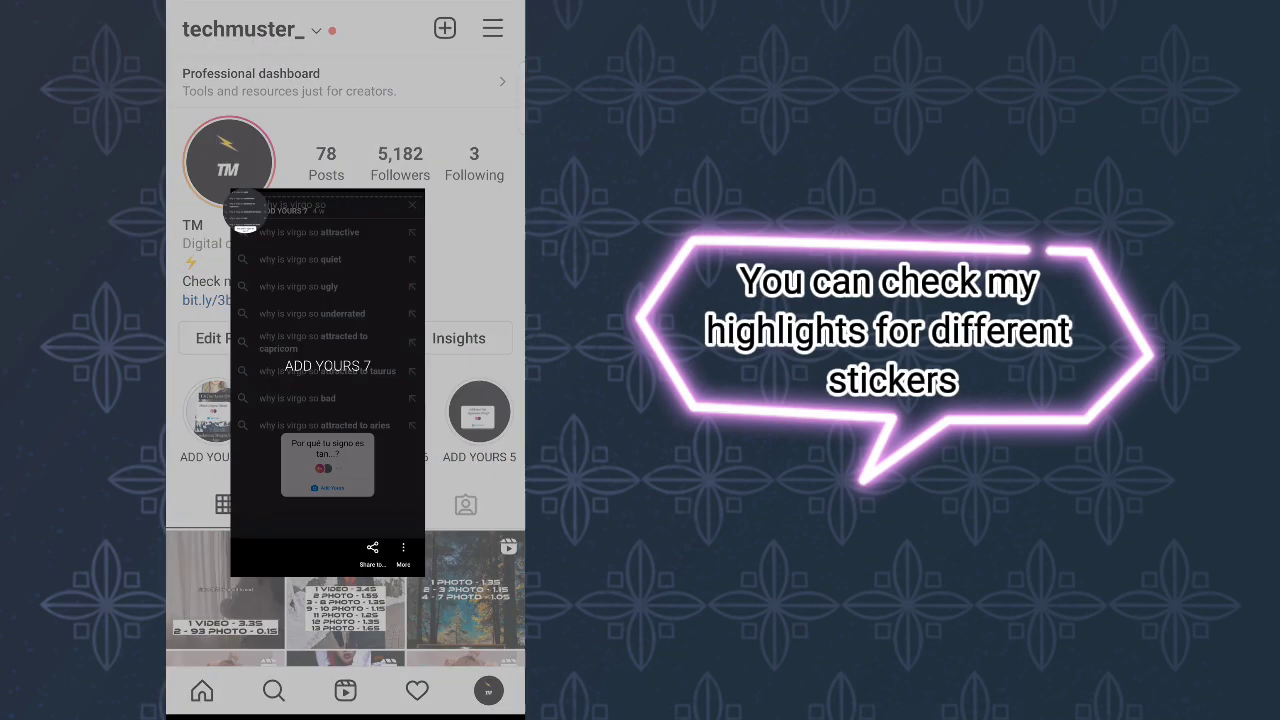